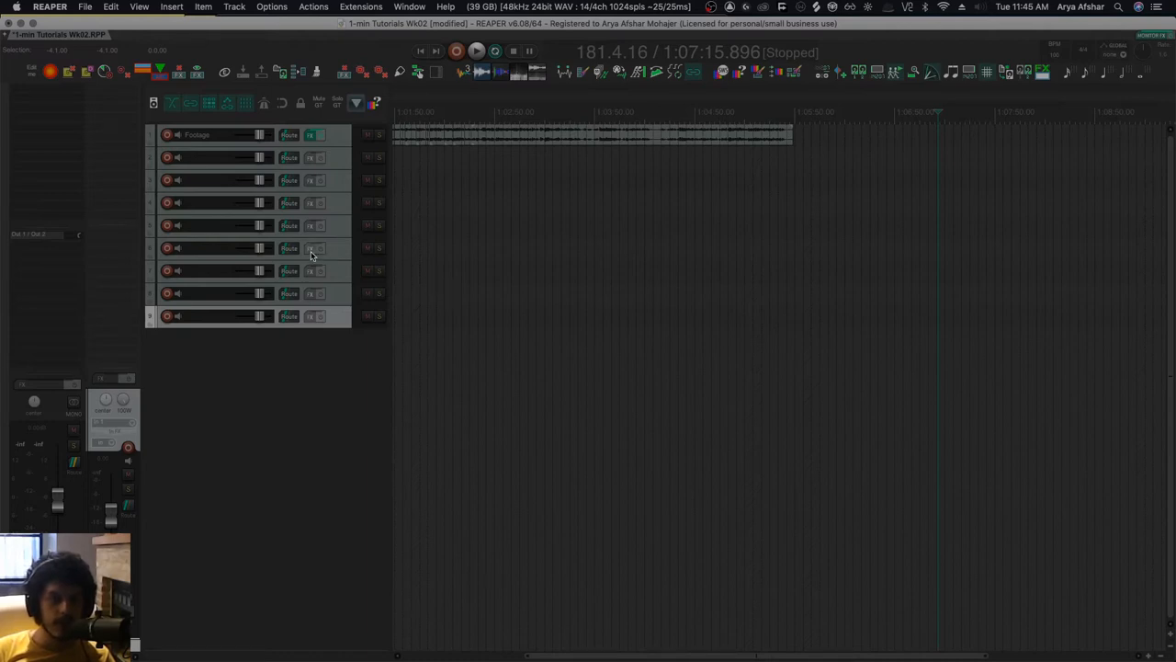
Load the recently used VST3i: LABS (Spitfire Audio) instrument onto track 6.
click(310, 247)
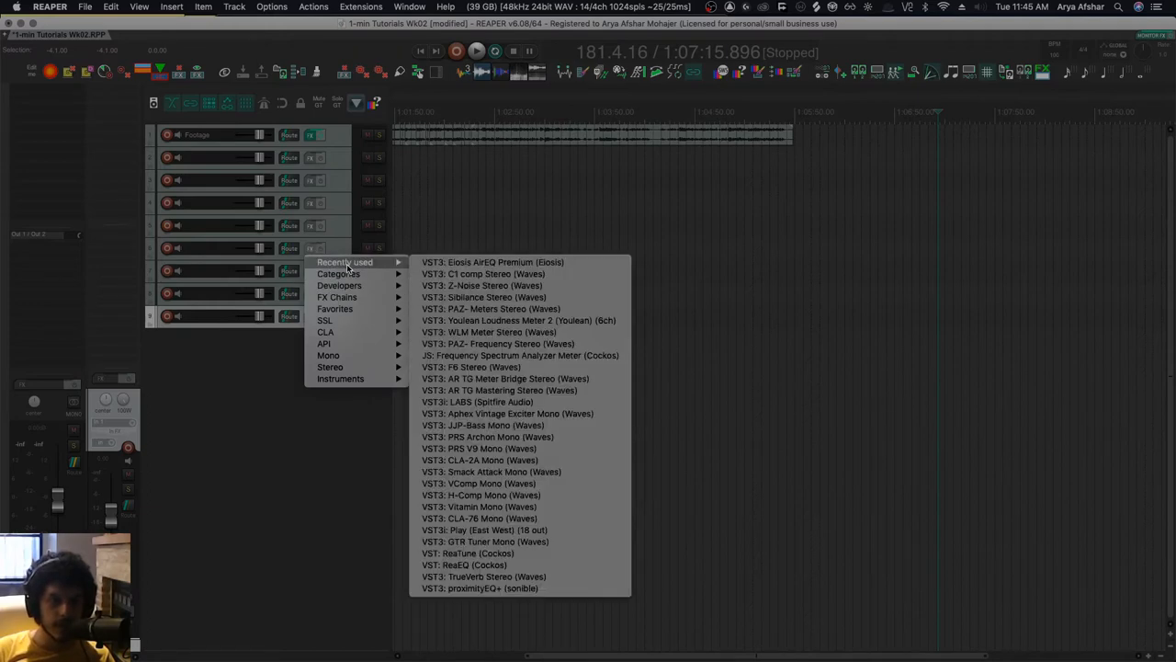
click(328, 355)
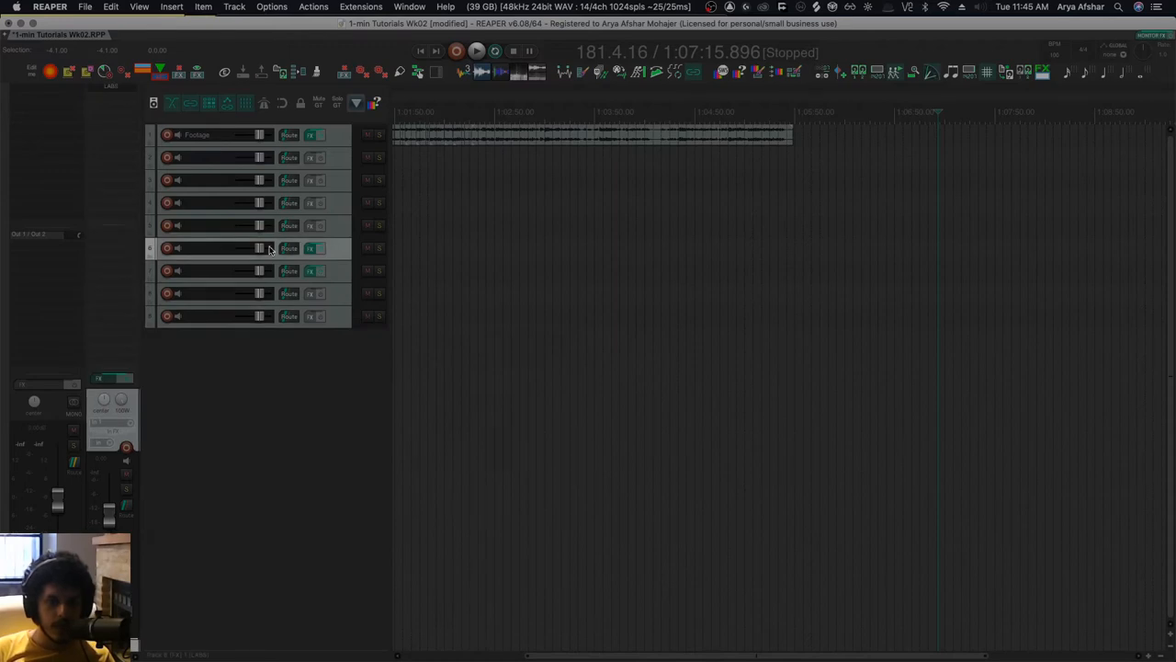
click(311, 270)
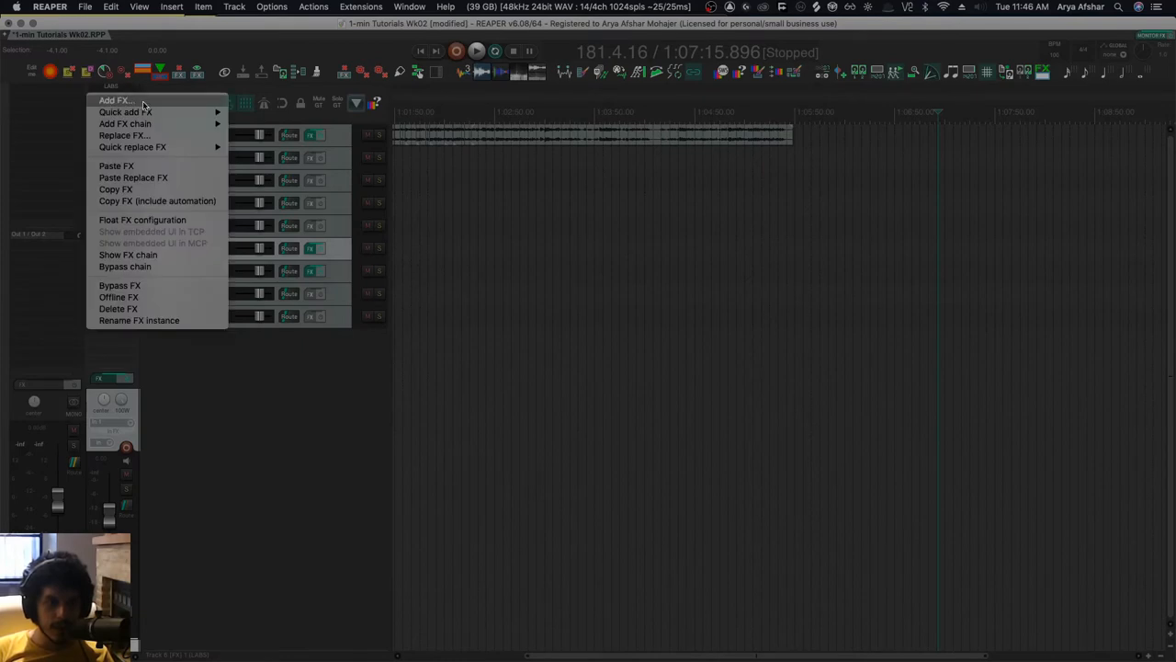
mouse_move(122, 136)
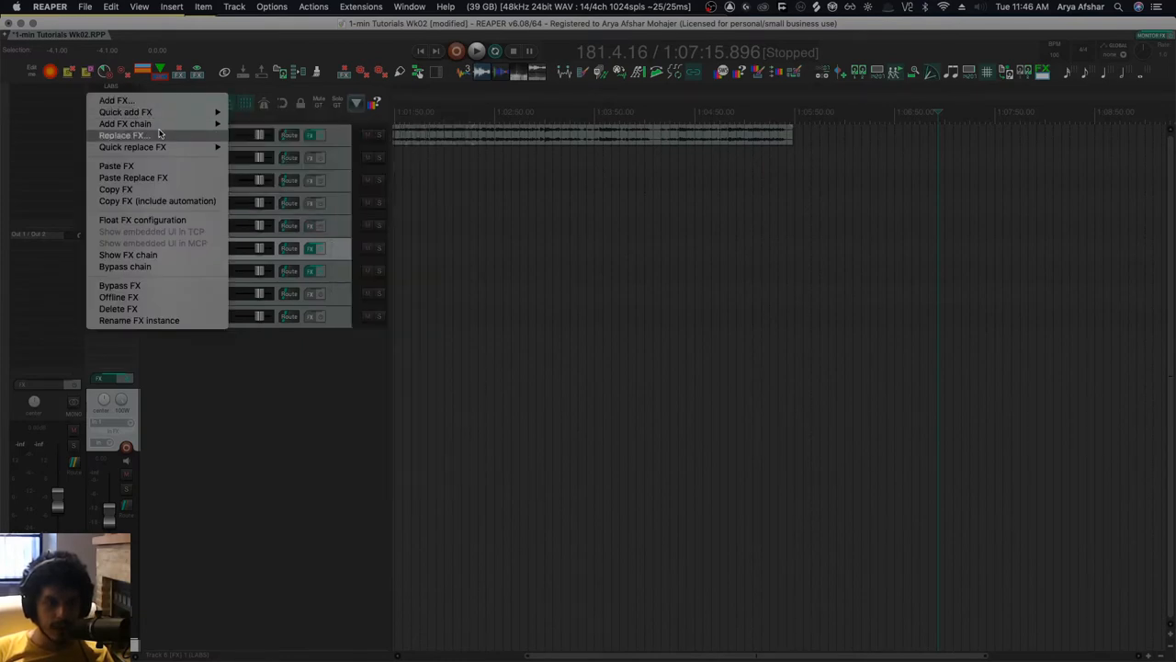
click(132, 147)
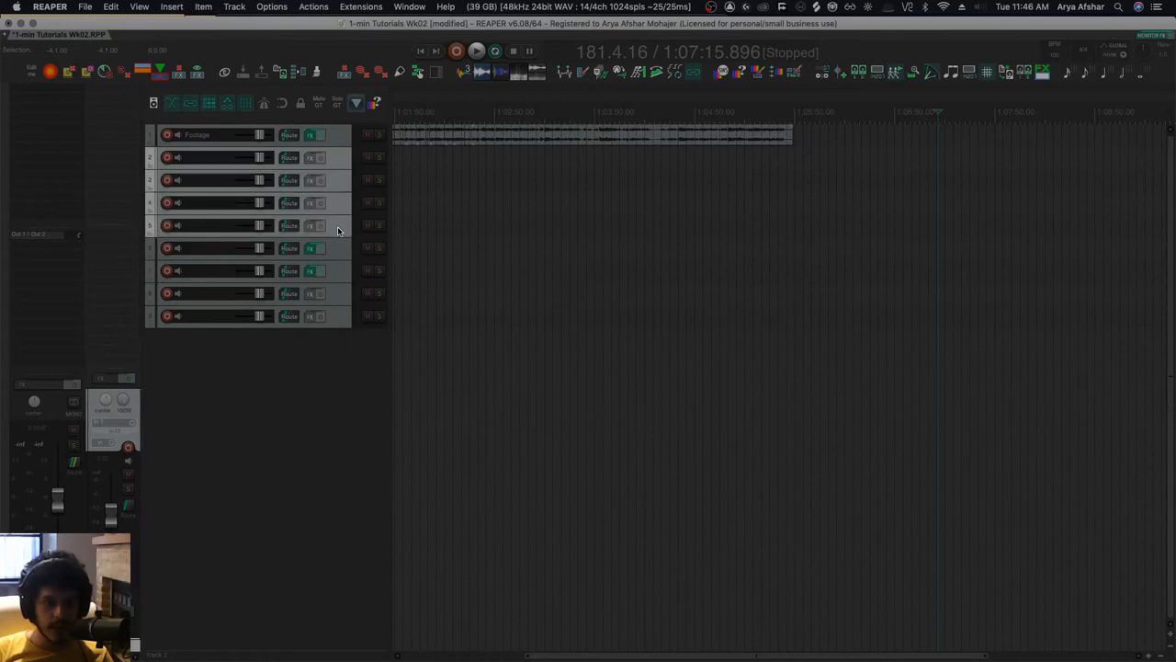
mouse_move(488, 258)
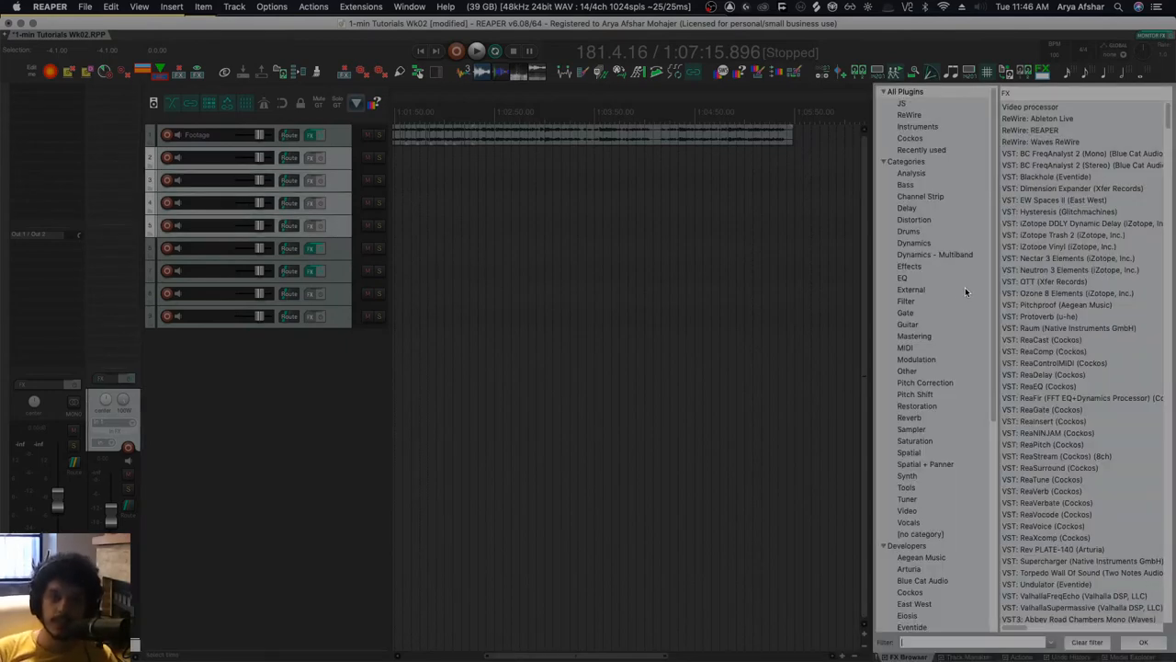
Cancel the Keyboard/MIDI/OSC Input dialog and show the action list.
click(1066, 293)
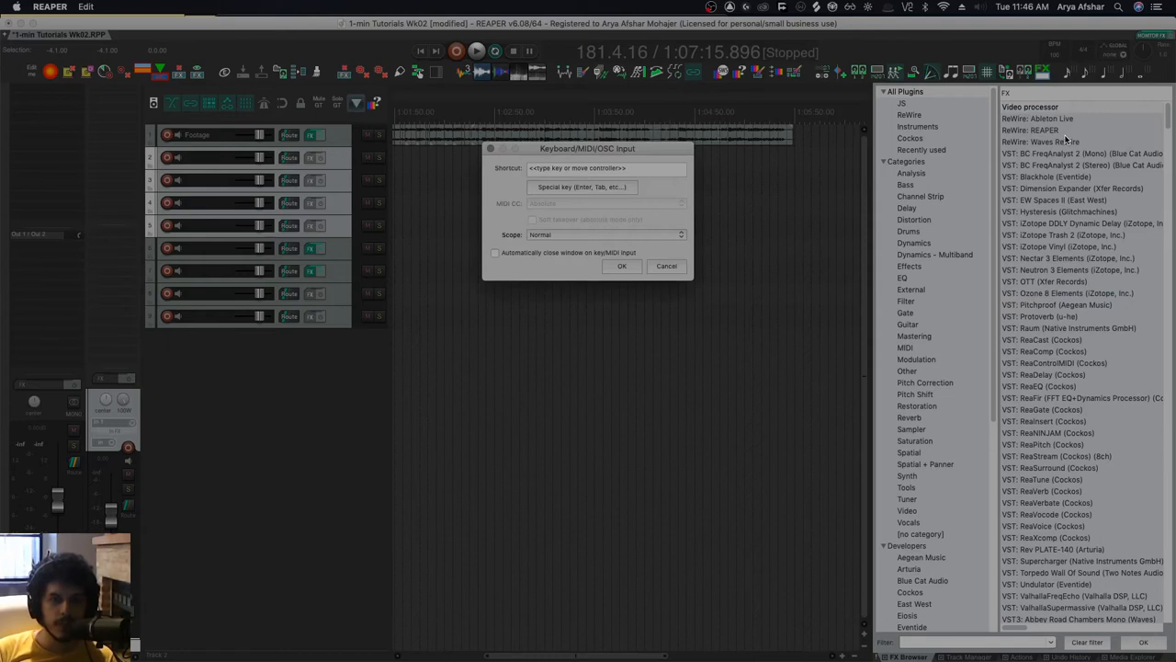
click(666, 265)
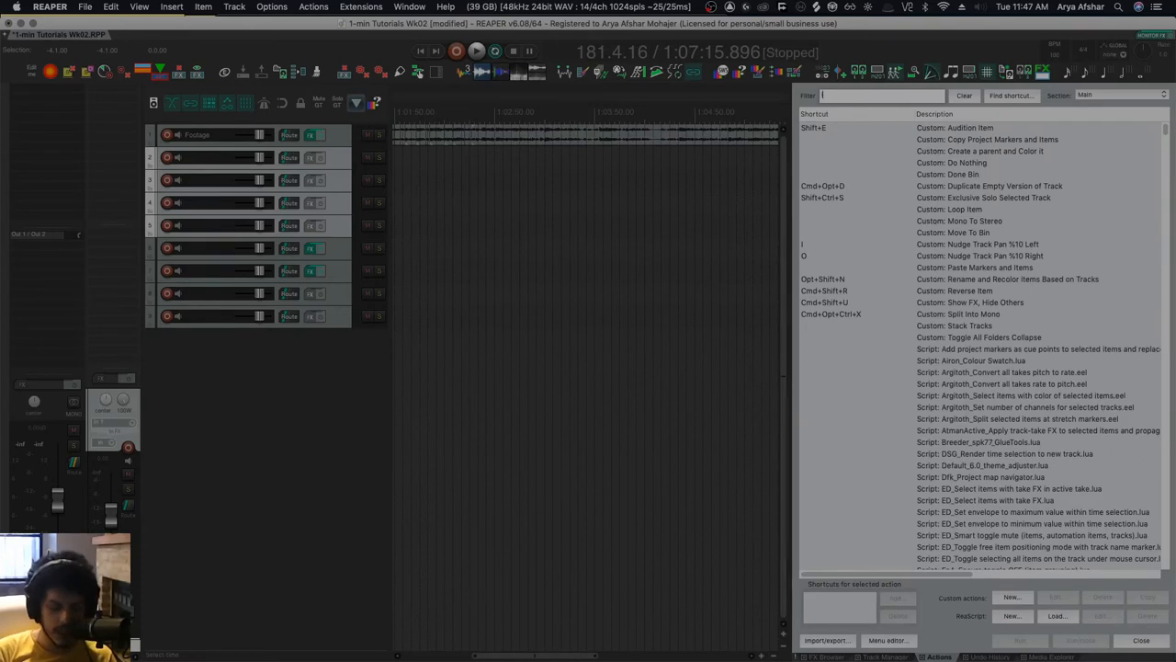
Filter the action list by 'insert fx' and select Insert FX: Video processor.
text(insert fx)
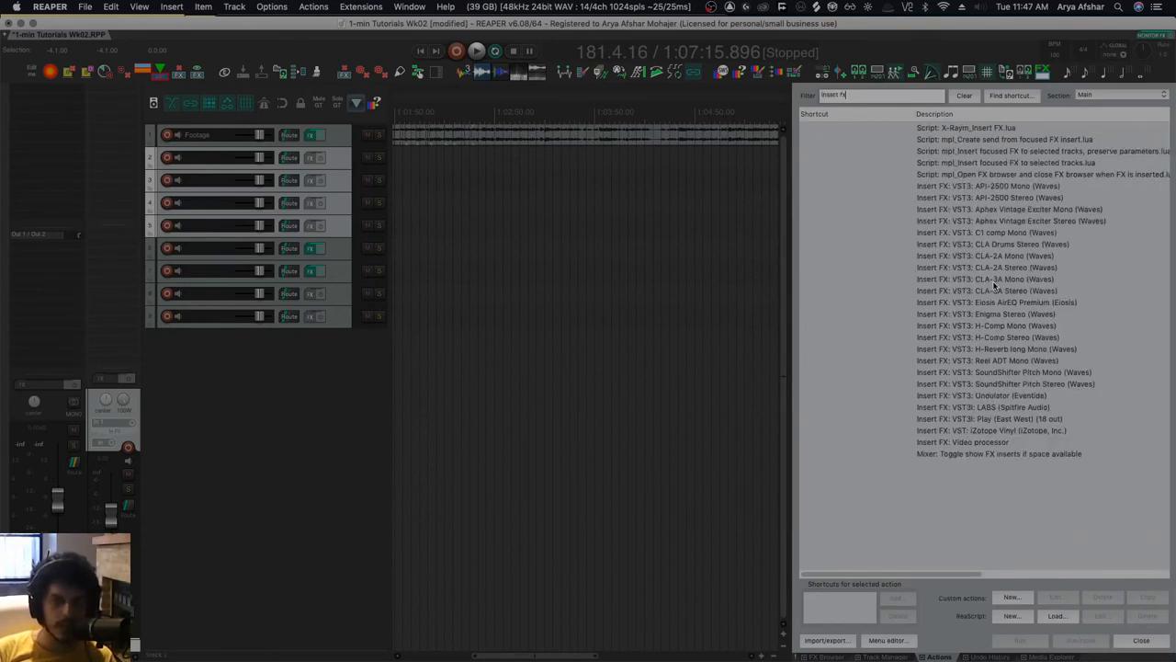
click(962, 442)
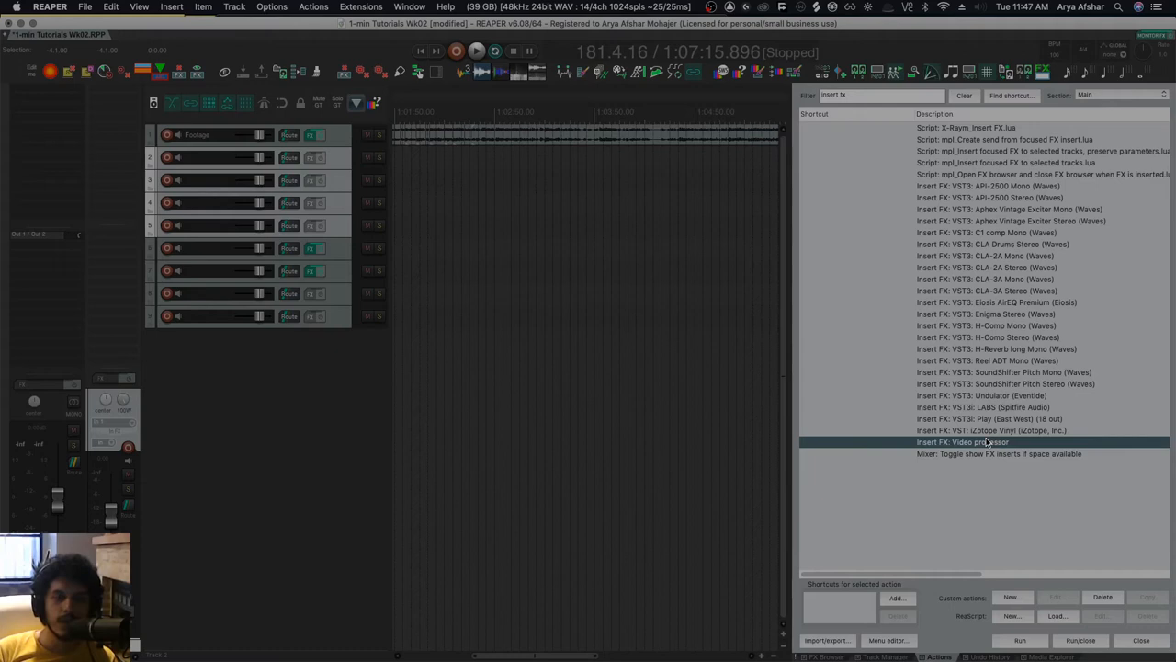
mouse_move(836, 352)
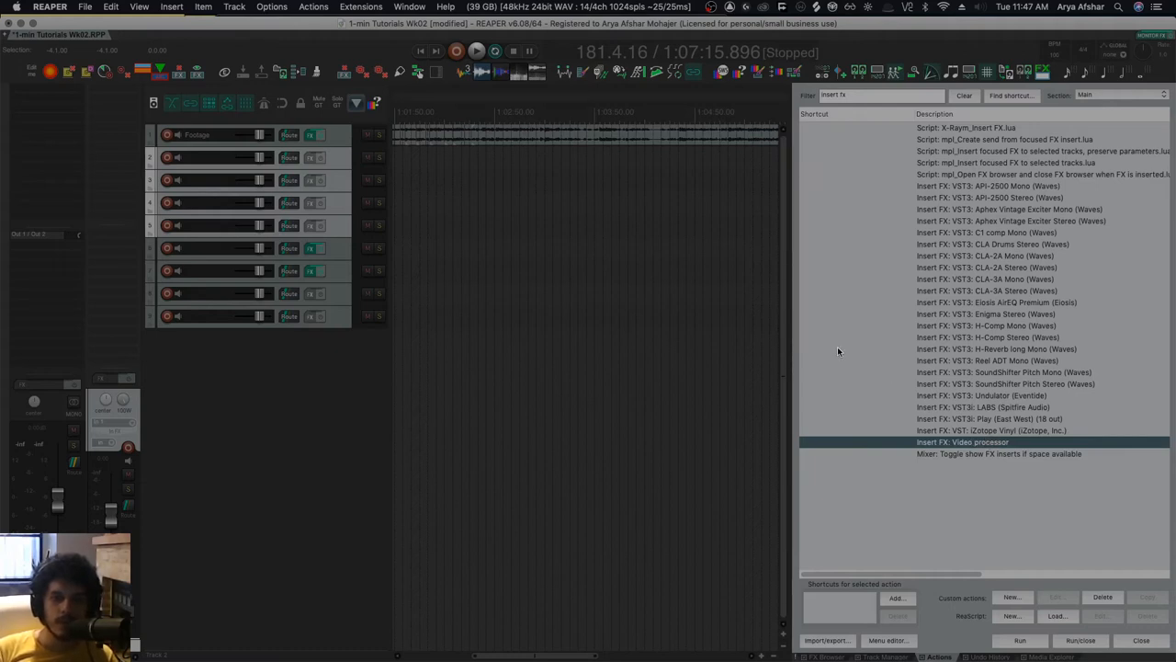
click(271, 7)
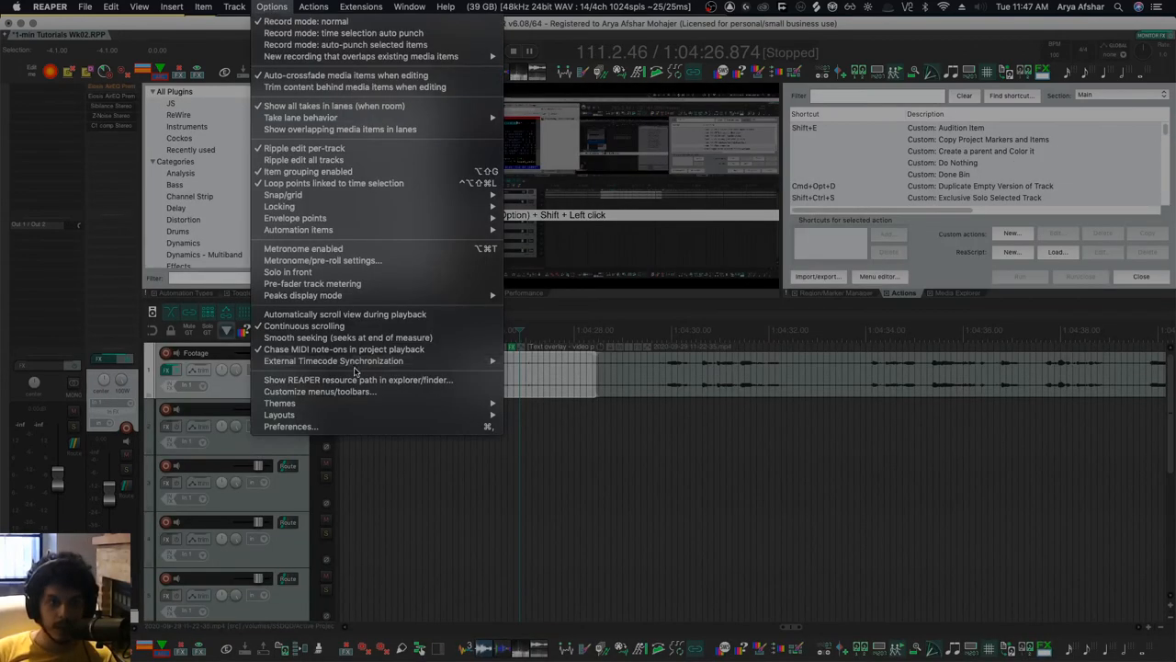
In Customize menus, insert a Test submenu above Insert FX in Media item context.
click(319, 391)
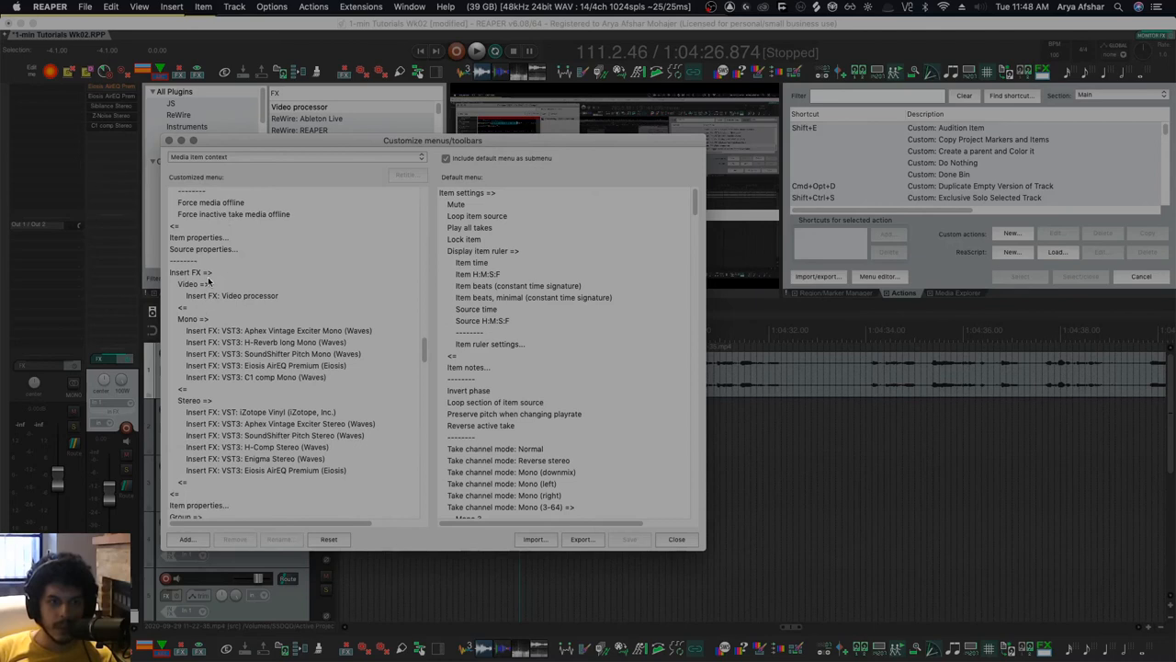
right_click(190, 272)
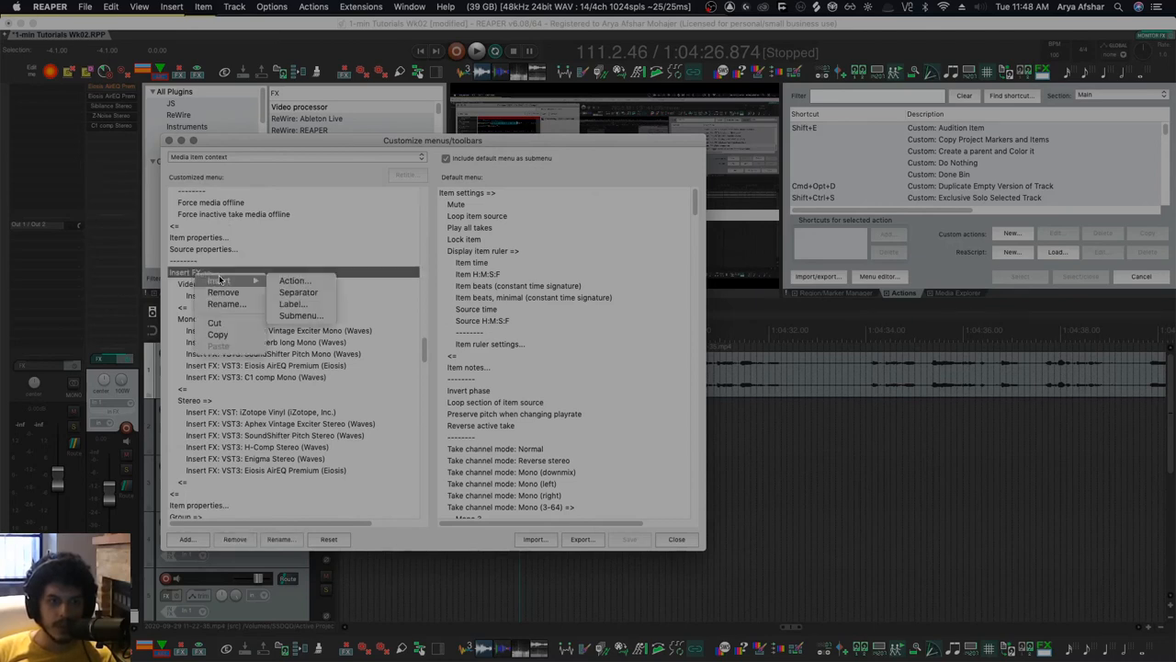
click(302, 315)
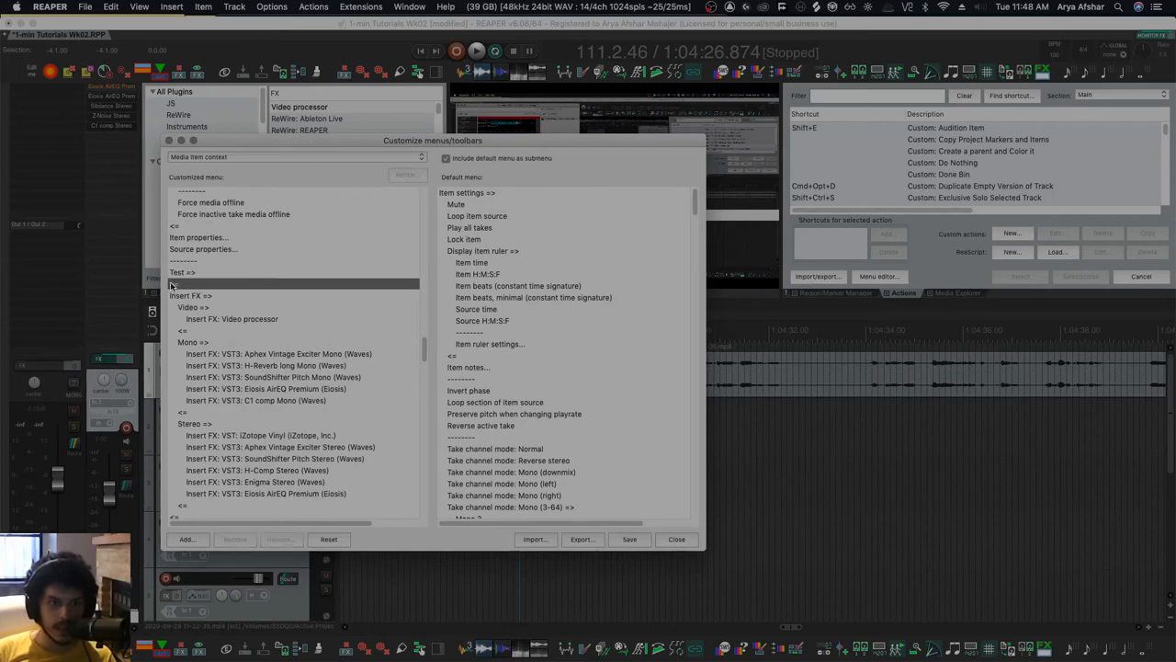
Save the menu change and confirm Test appears in the media item right-click menu.
right_click(170, 283)
text(insert fx)
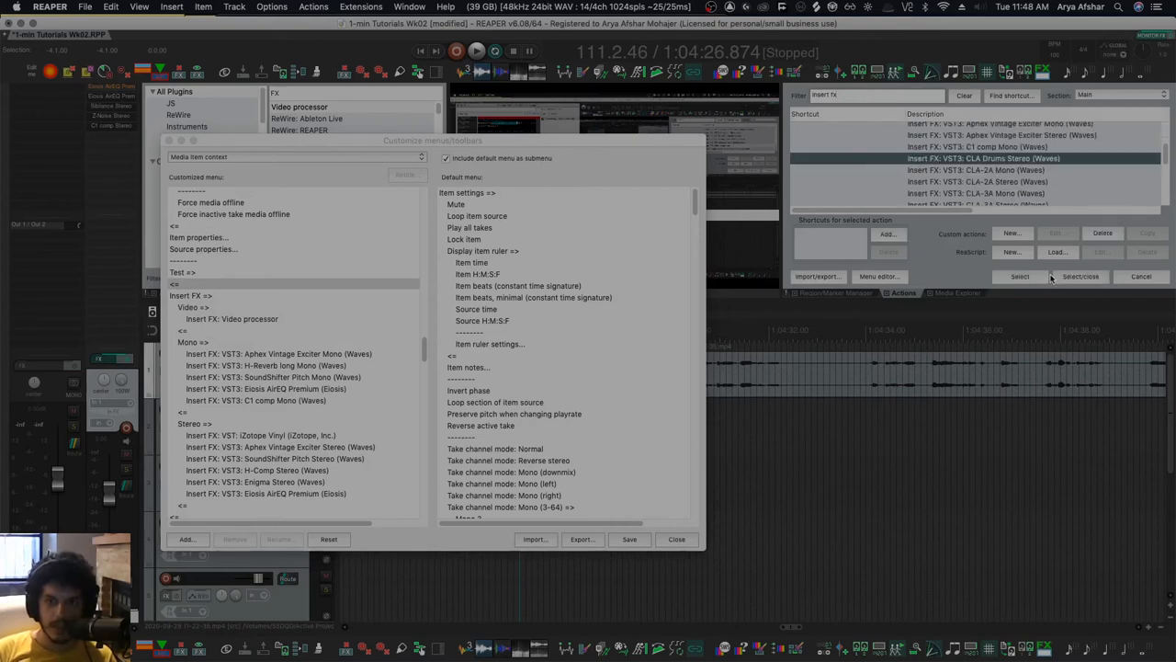
click(676, 538)
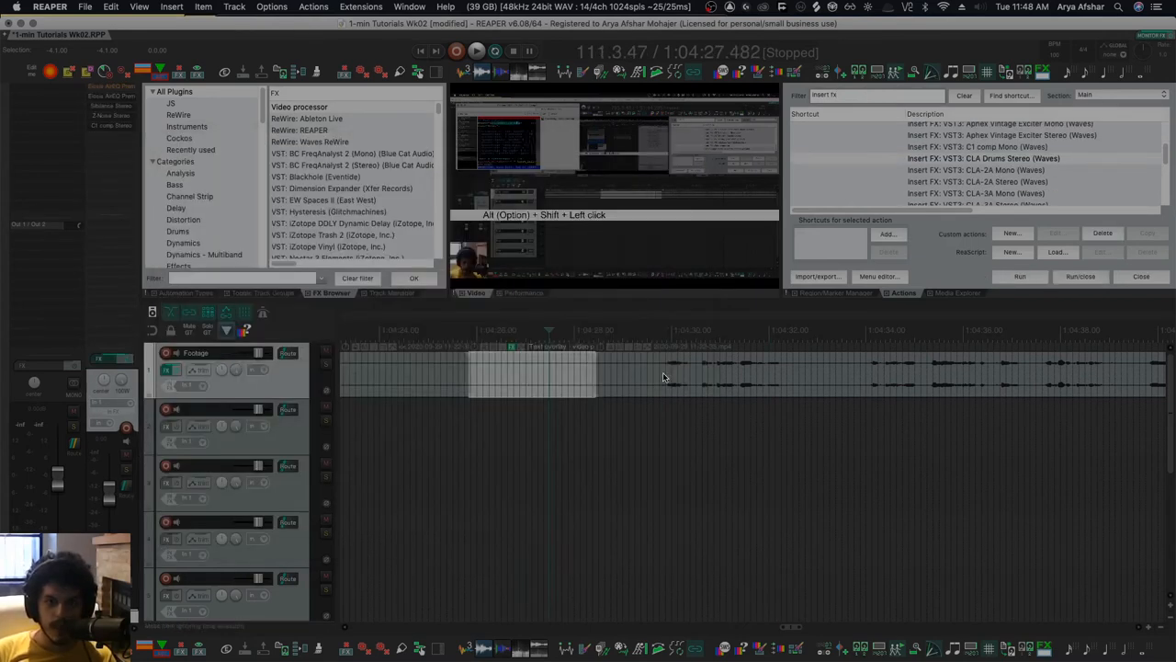
right_click(662, 377)
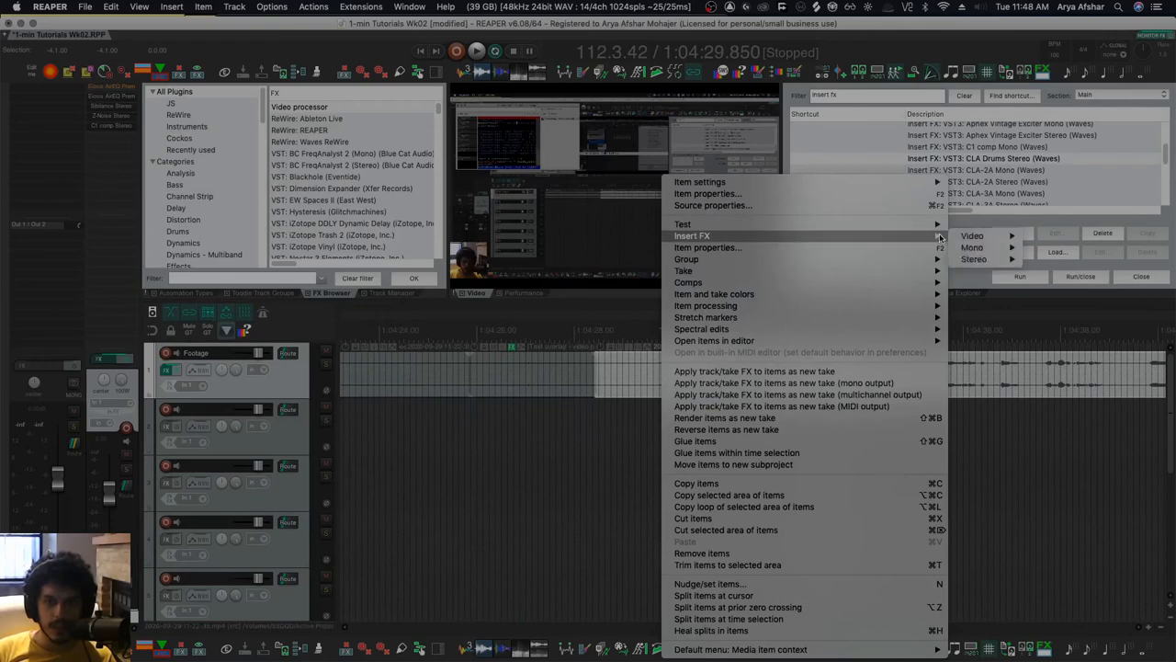